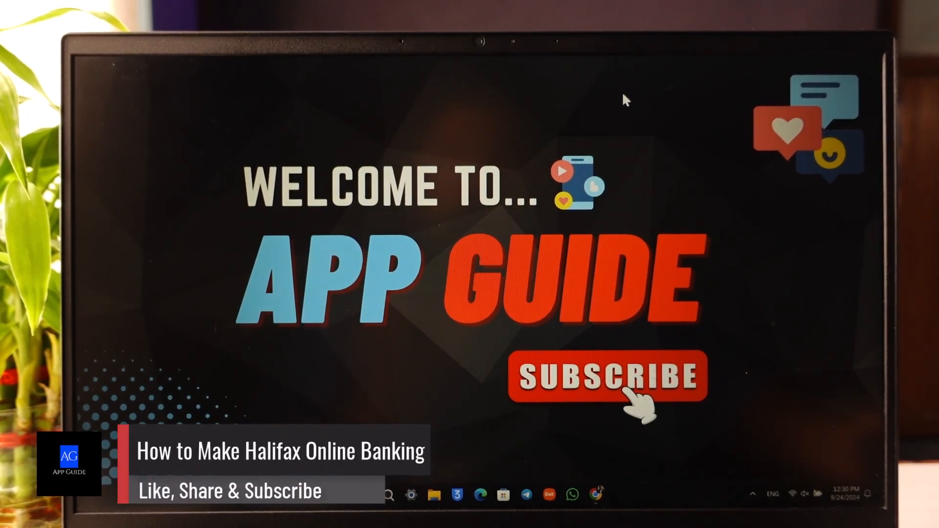
pyautogui.moveTo(645, 145)
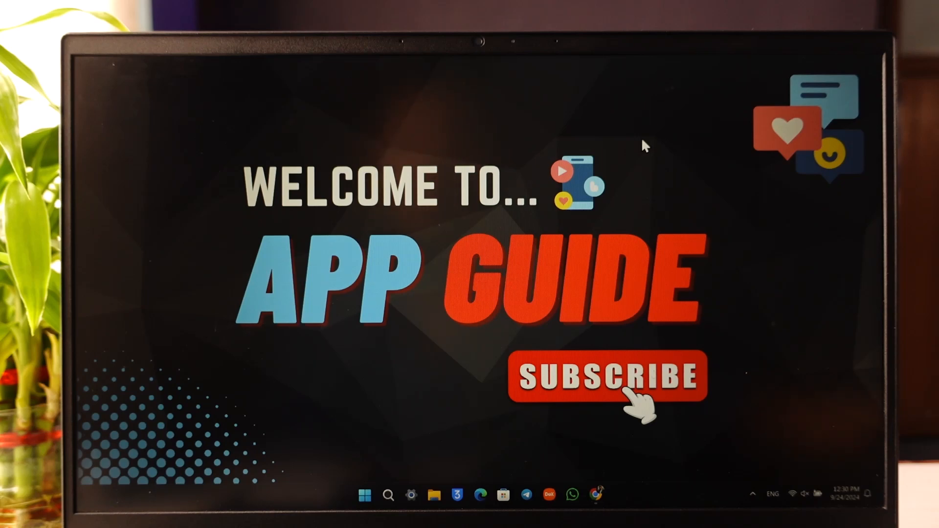
pyautogui.moveTo(646, 245)
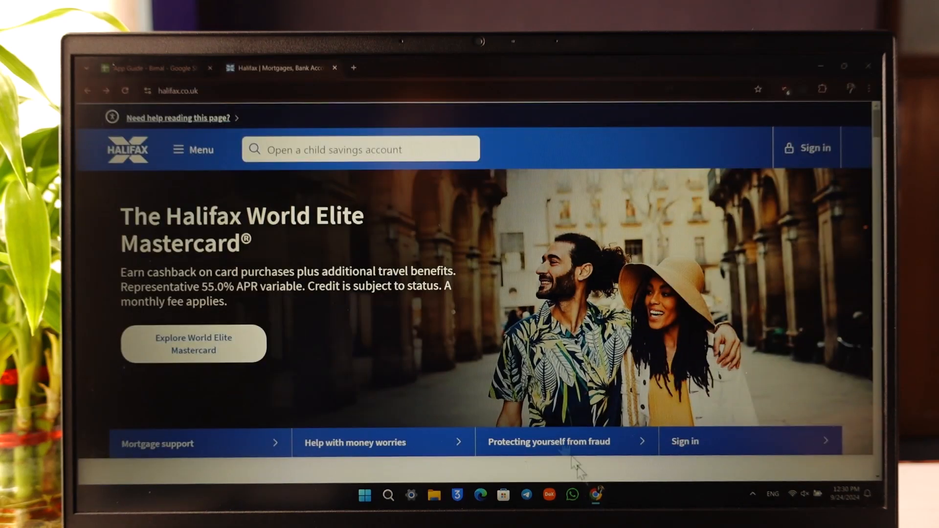
pyautogui.moveTo(279, 122)
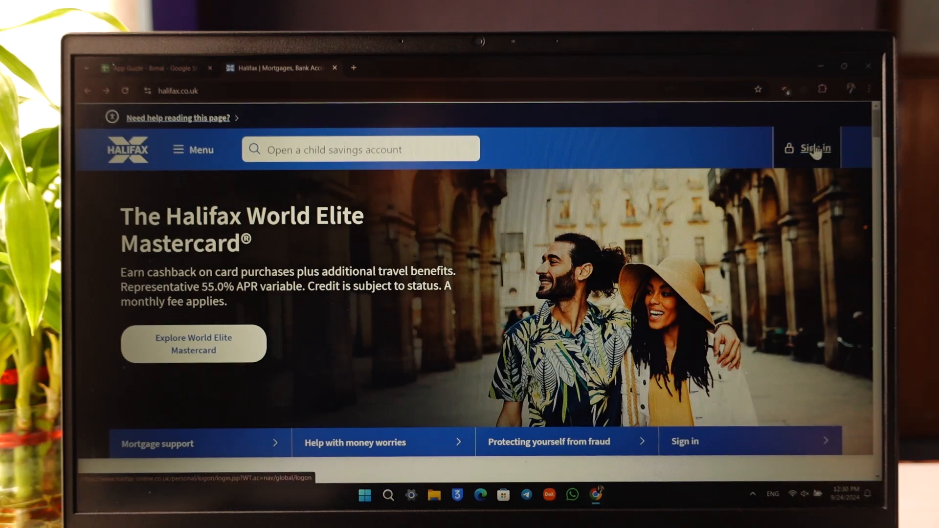
# Go to the Online Banking sign-in page via Sign in on halifax.co.uk.
pyautogui.click(814, 148)
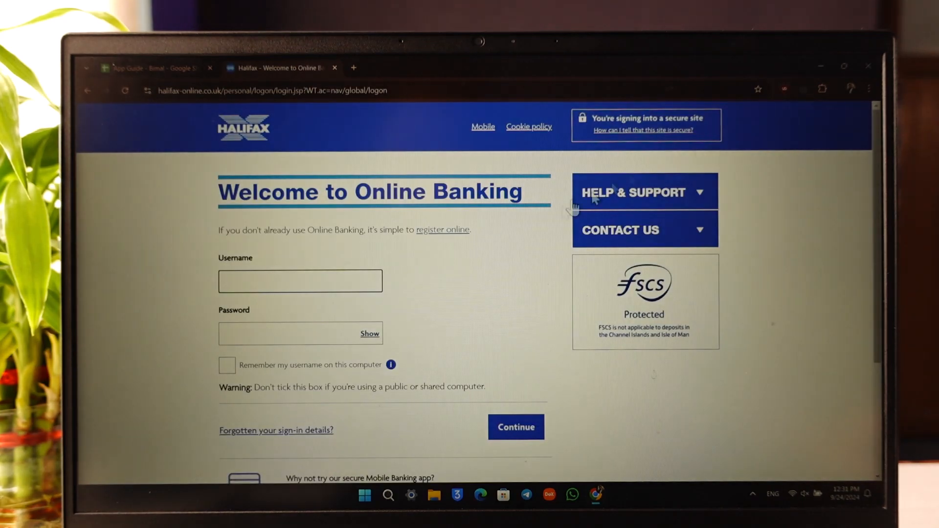
# Follow the register-online link and Register here to reach About you, step 1 of 3.
pyautogui.scroll(-3)
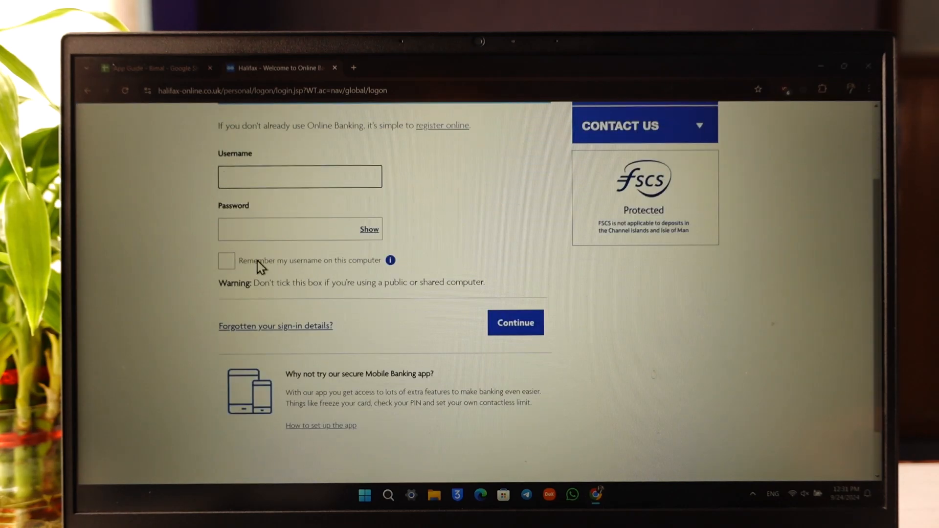
pyautogui.scroll(3)
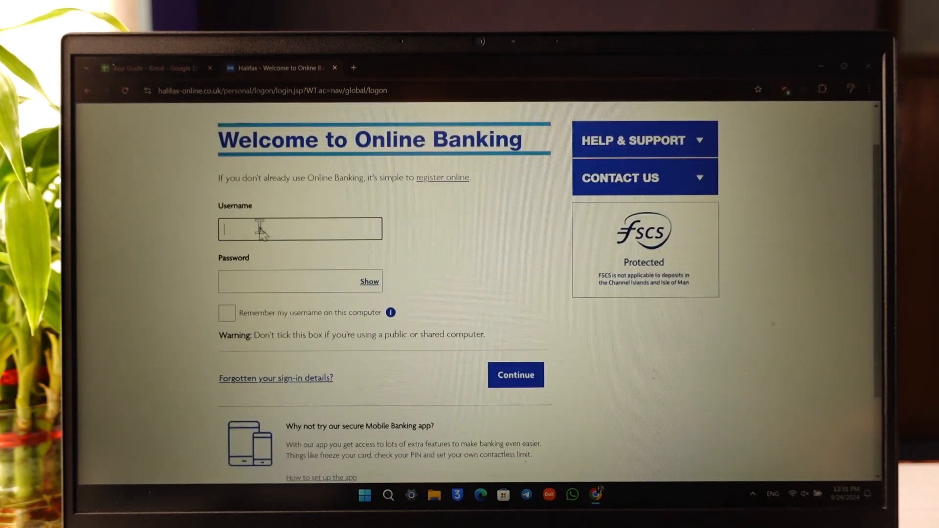
pyautogui.moveTo(448, 186)
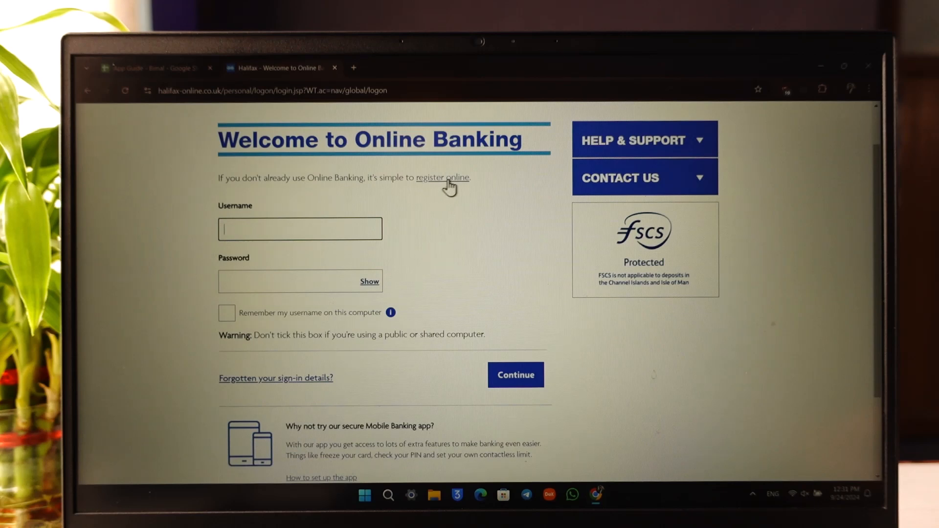
pyautogui.click(515, 375)
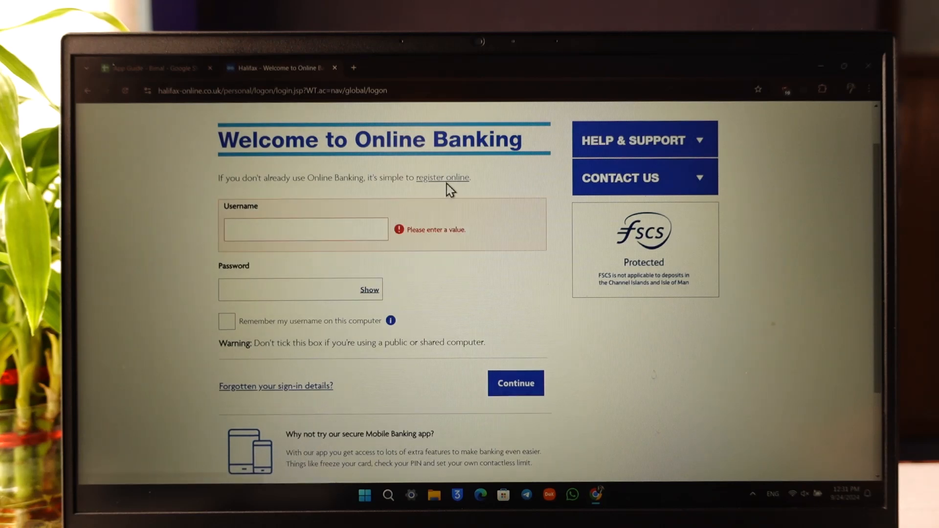
pyautogui.click(442, 177)
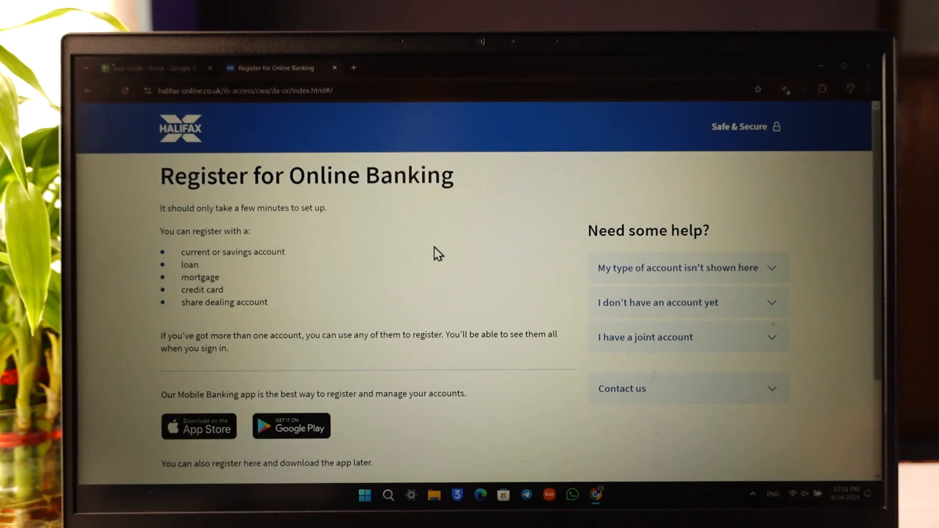
pyautogui.moveTo(374, 257)
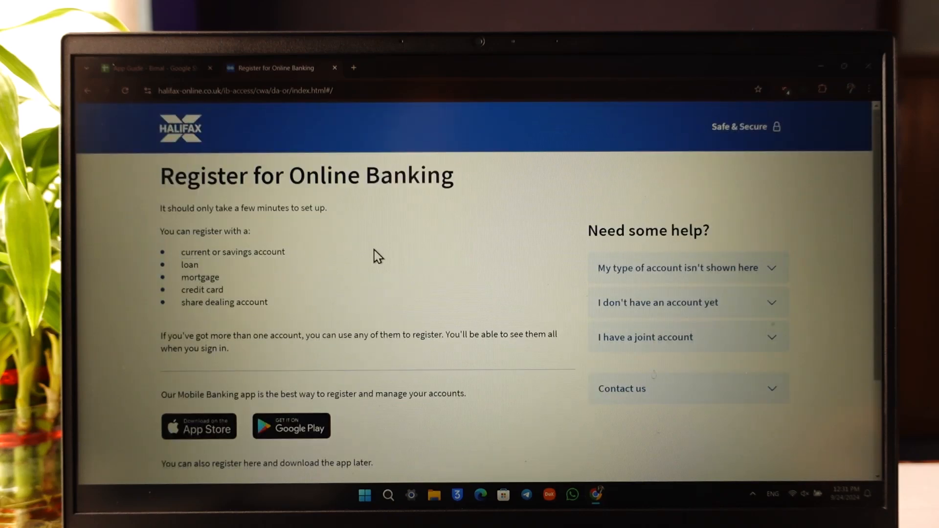
pyautogui.scroll(-3)
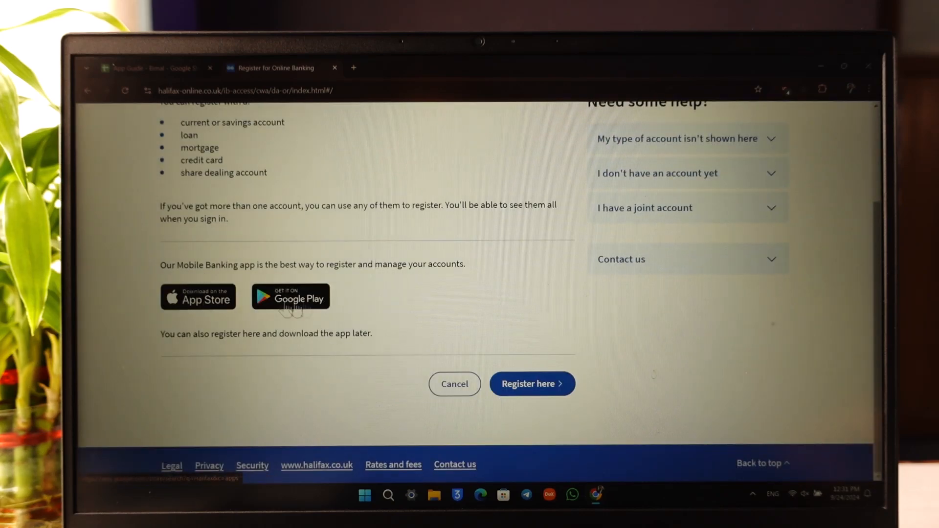
pyautogui.click(531, 384)
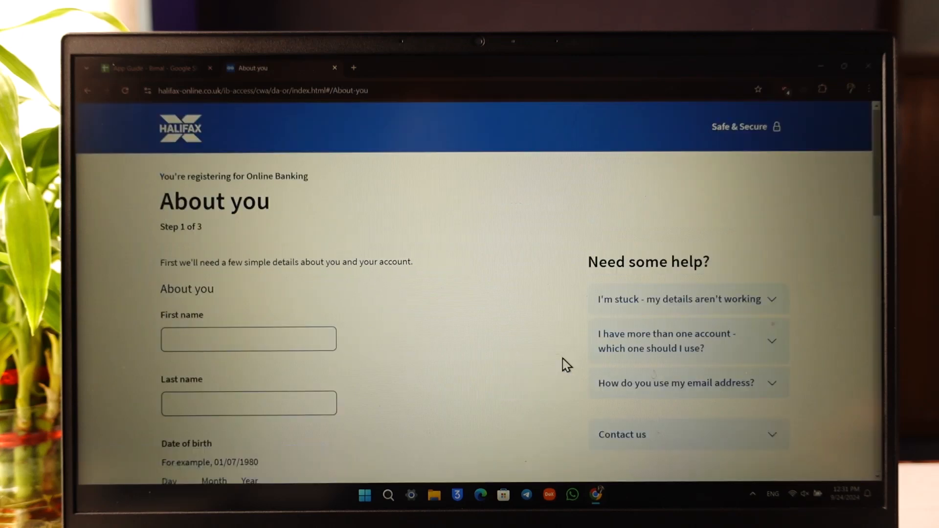
# Autofill the About you form from the saved address entry and review the filled fields.
pyautogui.click(248, 234)
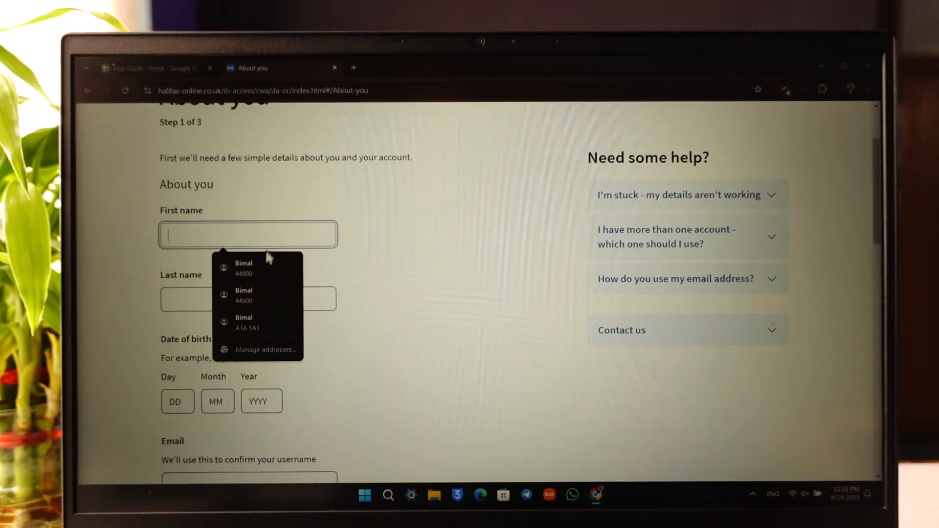
pyautogui.click(243, 268)
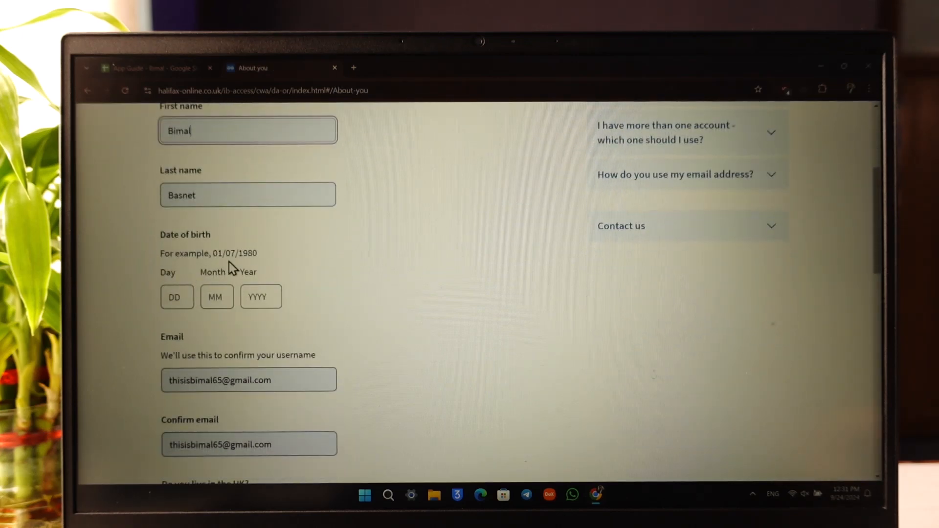
pyautogui.scroll(-3)
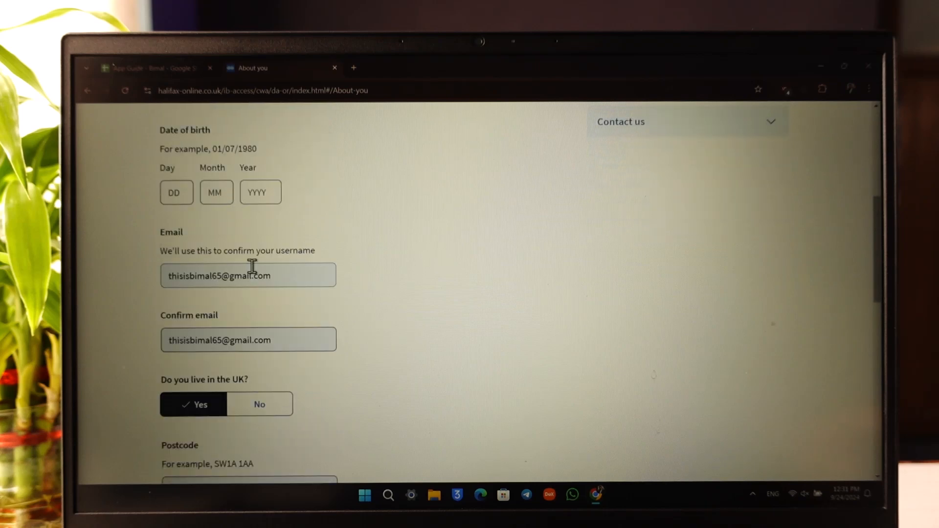
pyautogui.scroll(-3)
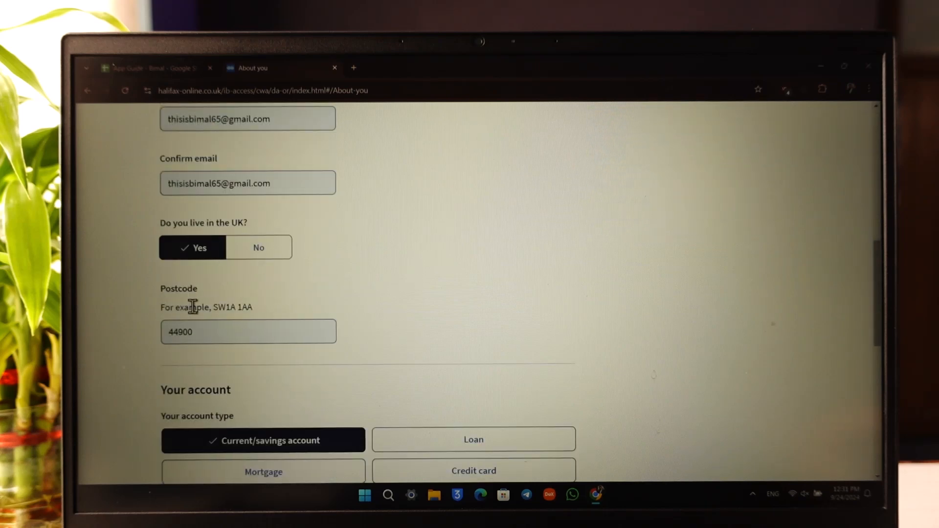
pyautogui.scroll(-3)
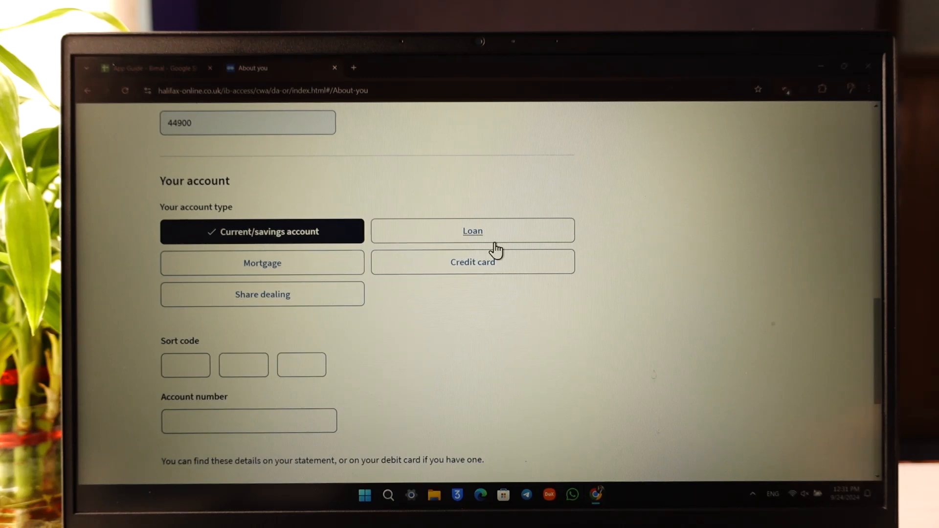
pyautogui.moveTo(283, 256)
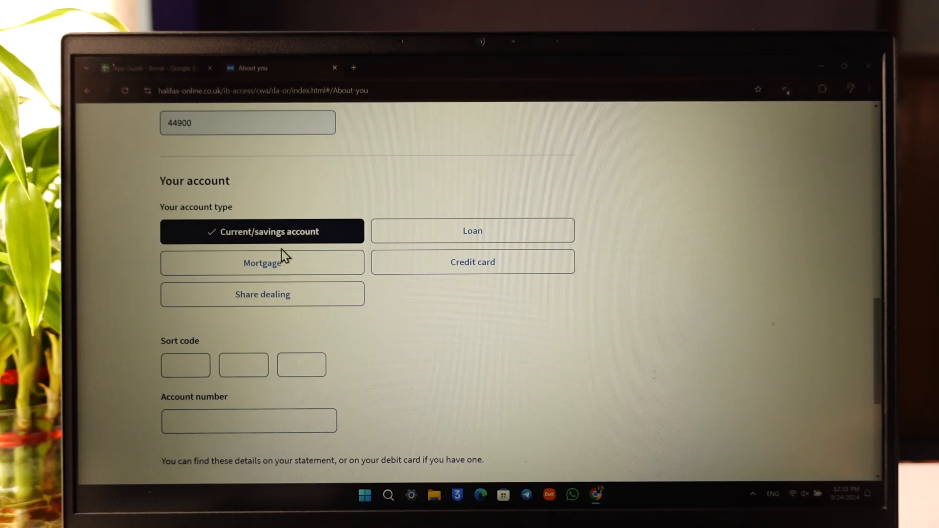
# Submit About you, see the missing sort code and account number flagged, then go Back.
pyautogui.scroll(-3)
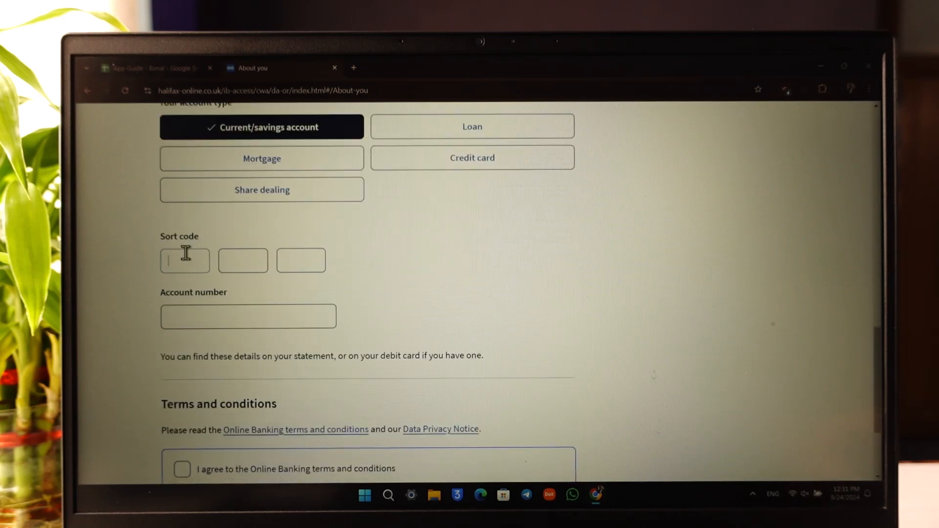
pyautogui.scroll(-3)
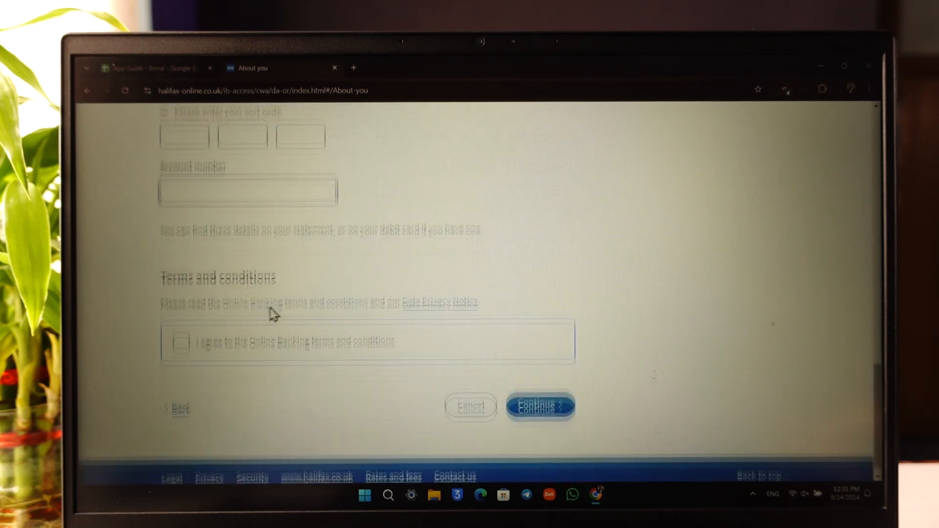
pyautogui.click(538, 406)
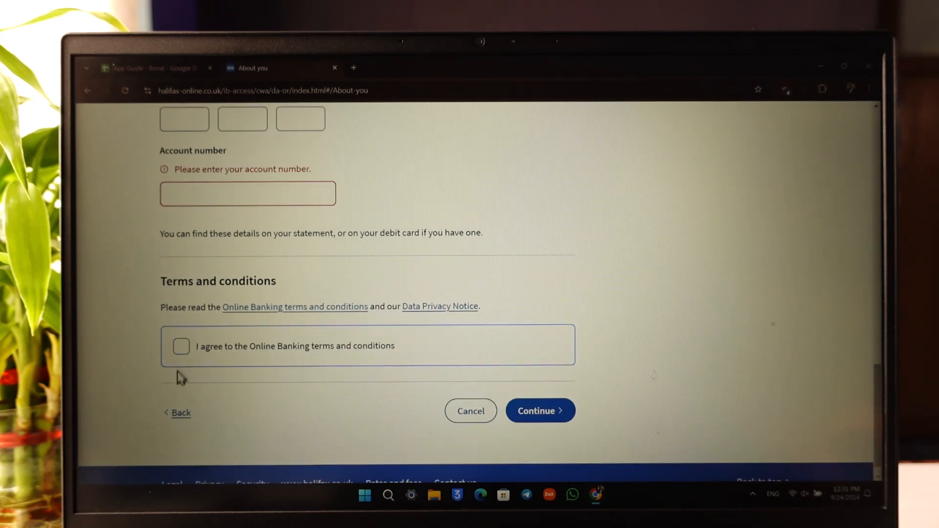
pyautogui.click(180, 346)
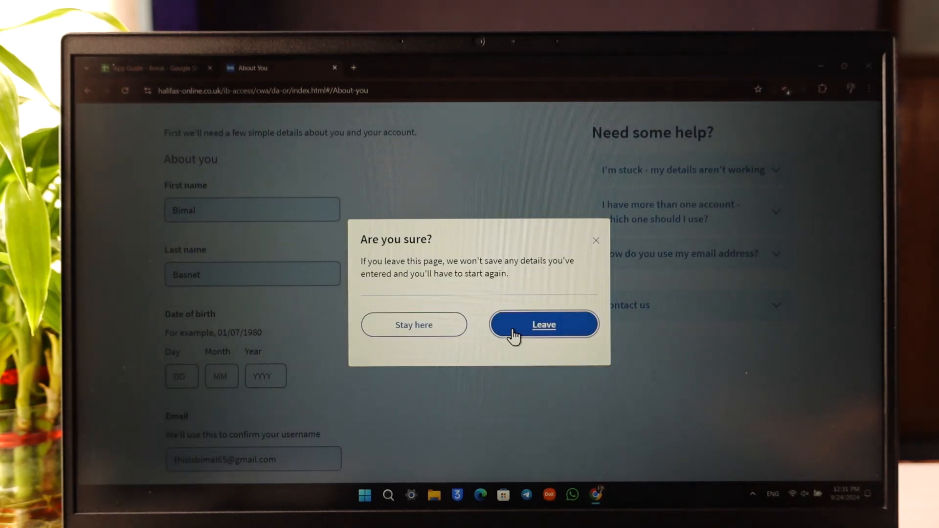
# Confirm Leave in the 'Are you sure?' dialog, discarding the details.
pyautogui.click(543, 324)
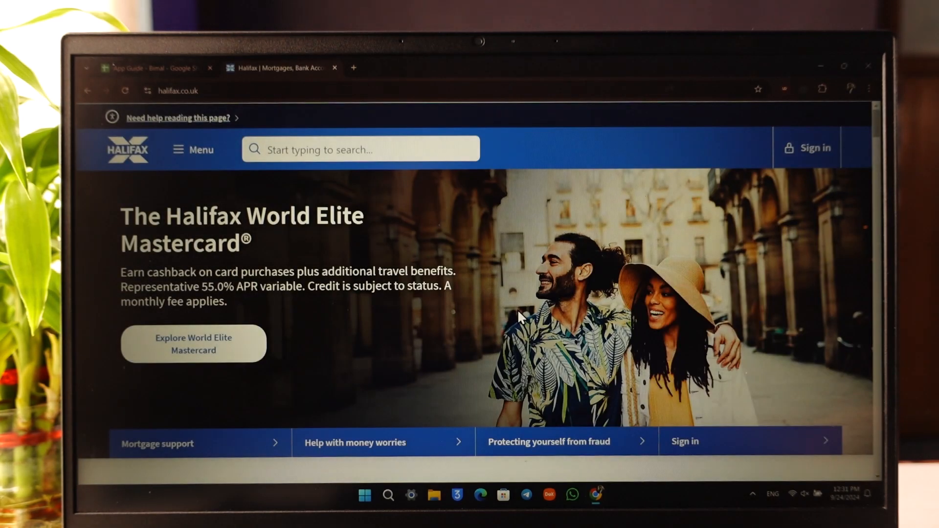